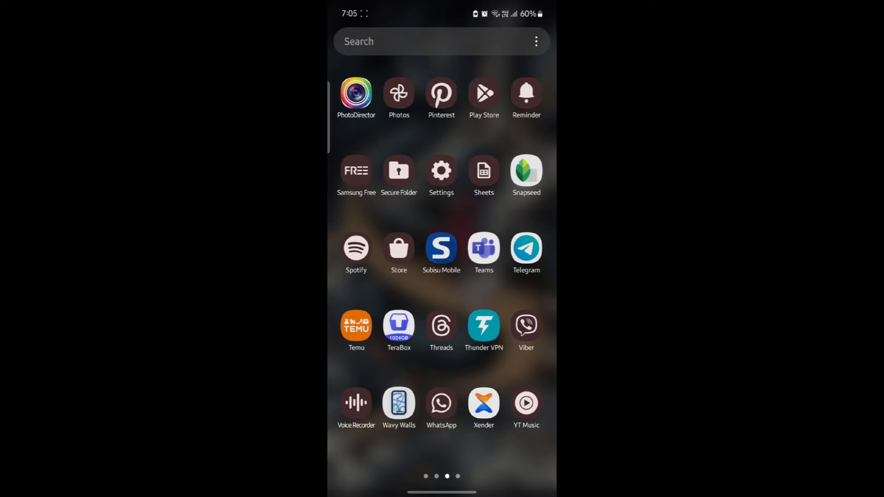
# Launch Telegram and view the four-member Udud group's info page
pyautogui.click(525, 248)
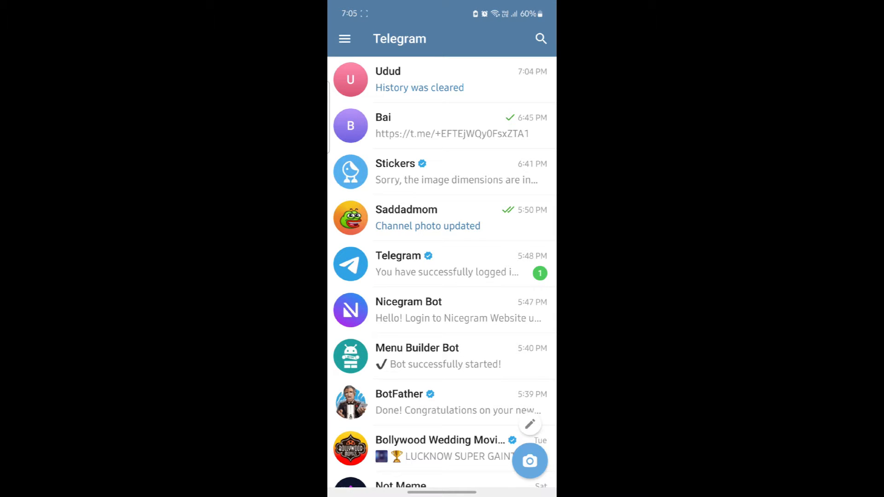
pyautogui.click(443, 79)
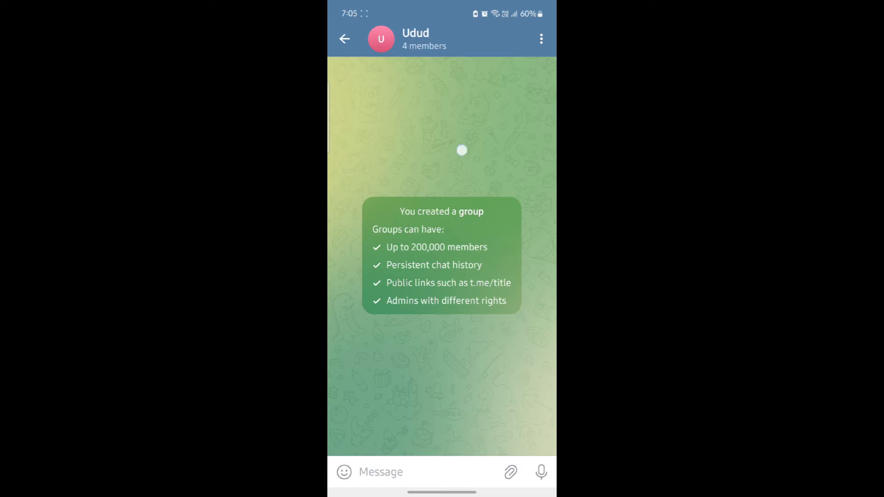
pyautogui.click(415, 38)
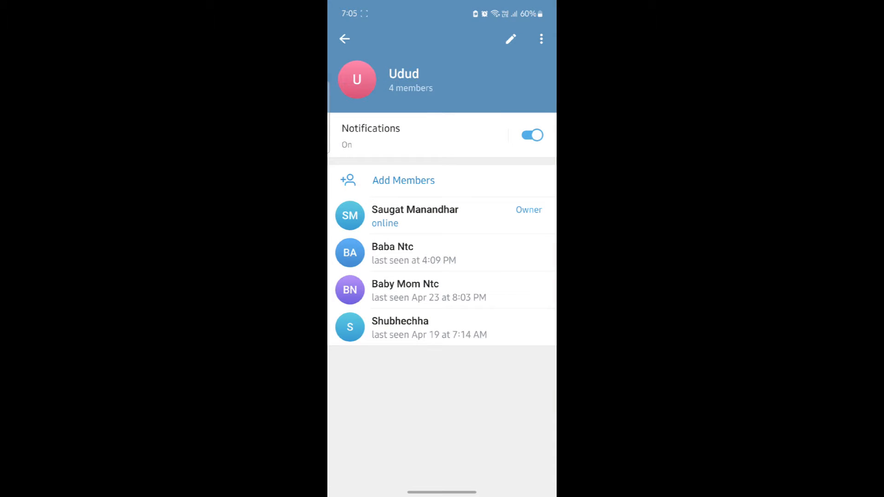
# Search 'safeguard' and add the Safeguard bot to the Udud group
pyautogui.click(403, 180)
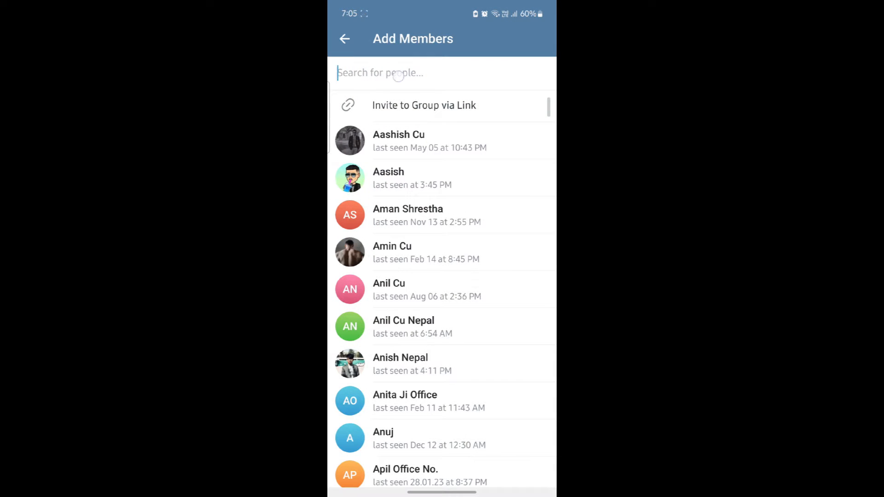
pyautogui.write('safeg')
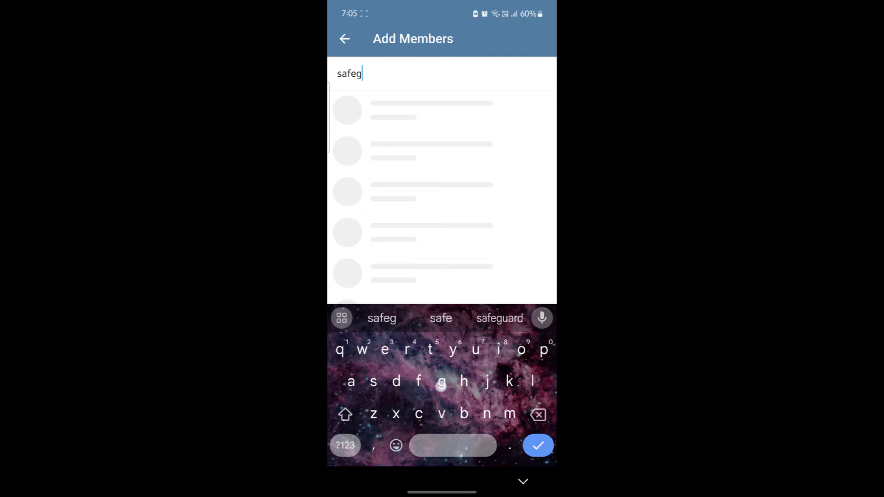
pyautogui.click(499, 318)
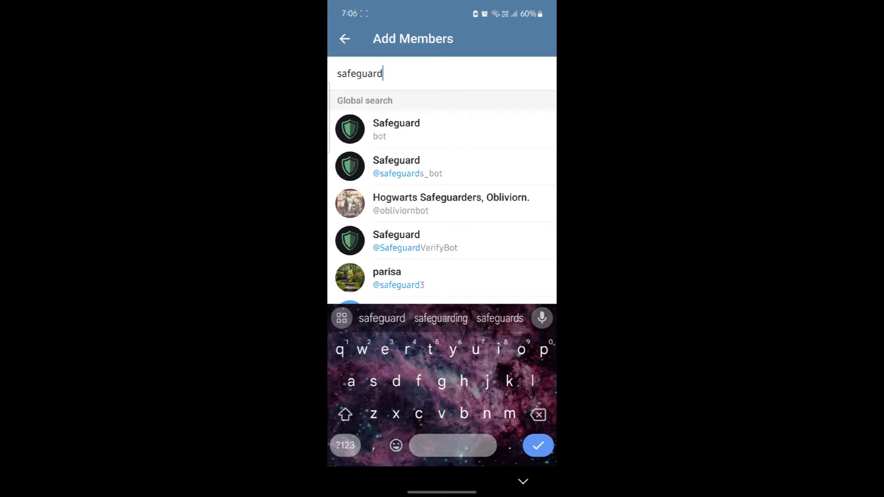
pyautogui.click(395, 128)
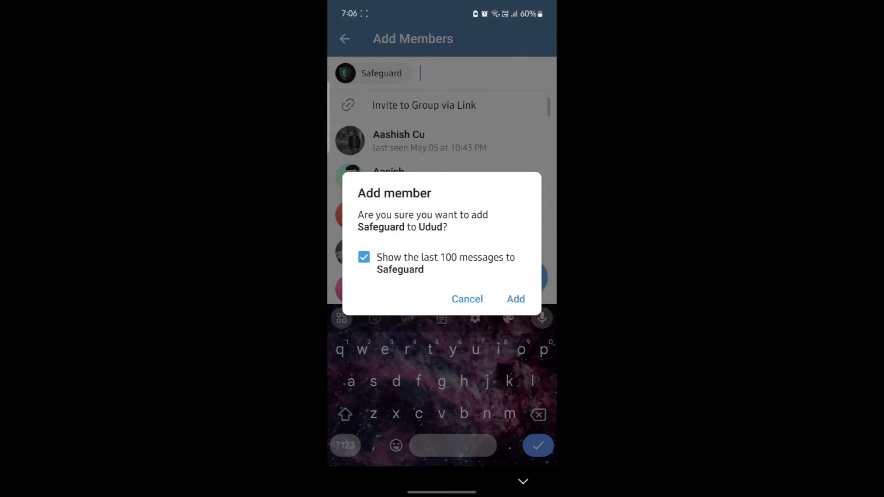
pyautogui.click(514, 299)
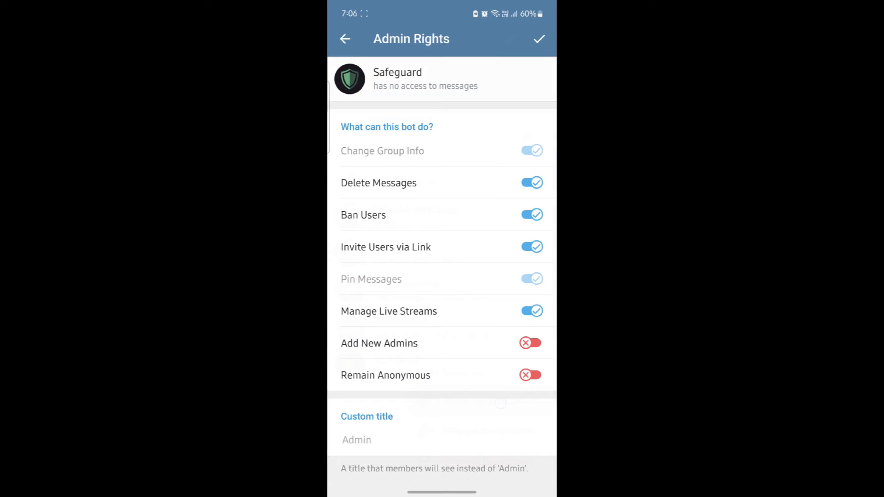
# Save Safeguard's admin rights in Udud and go to the Safeguard bot's chat
pyautogui.scroll(3)
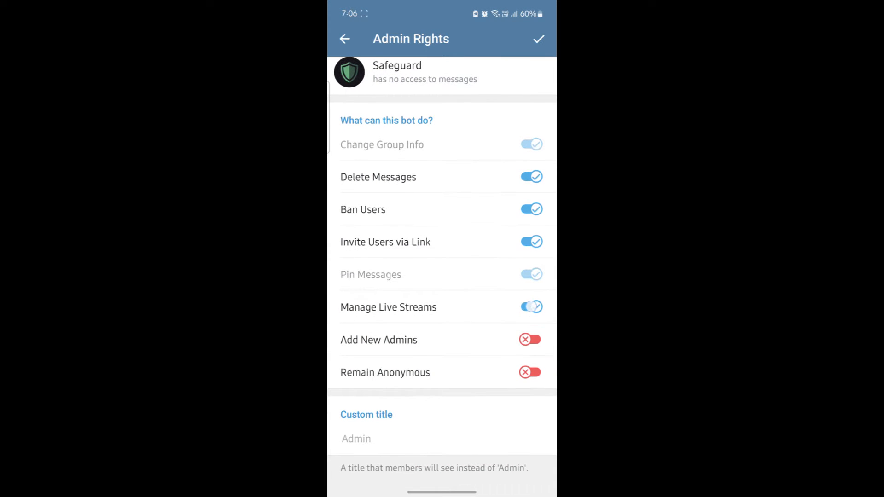
pyautogui.click(538, 38)
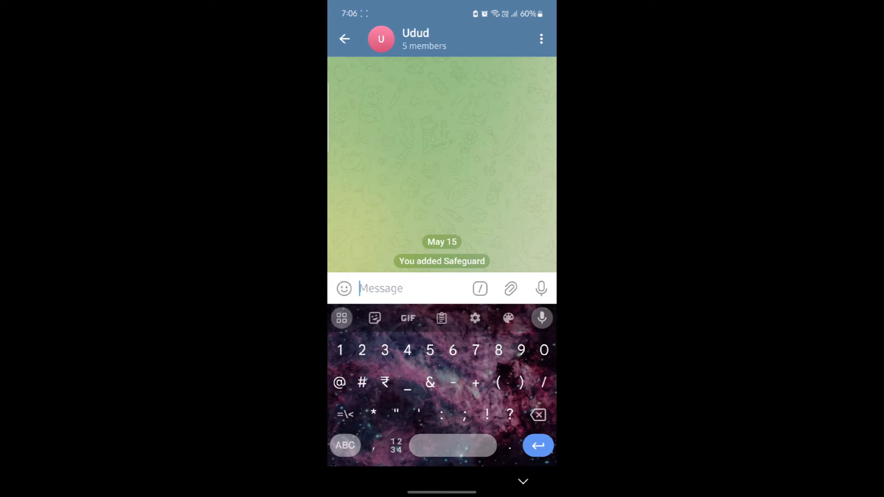
pyautogui.write('/')
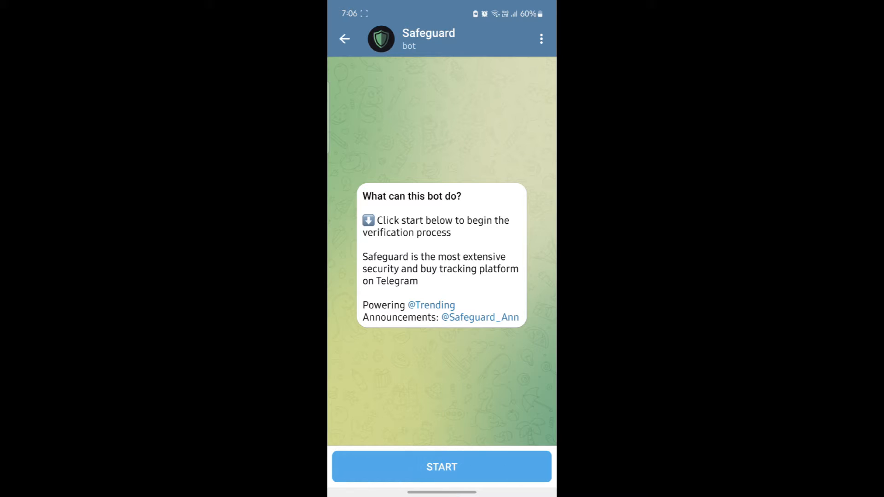
# Start Safeguard and create the new group 'Saugat and Saugat' through its setup
pyautogui.click(442, 467)
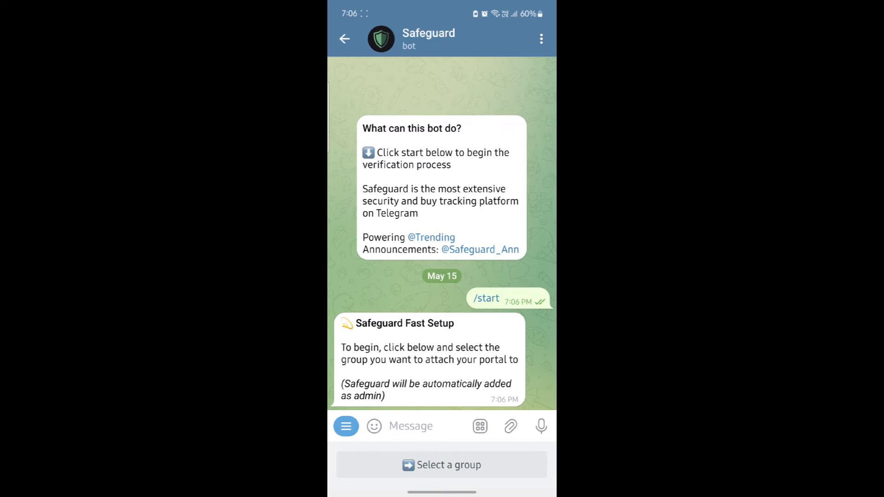
pyautogui.click(442, 465)
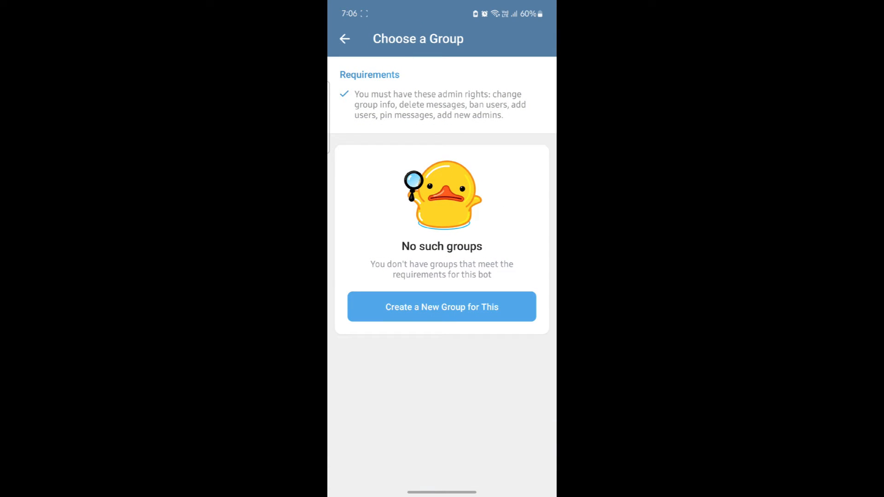
pyautogui.click(442, 306)
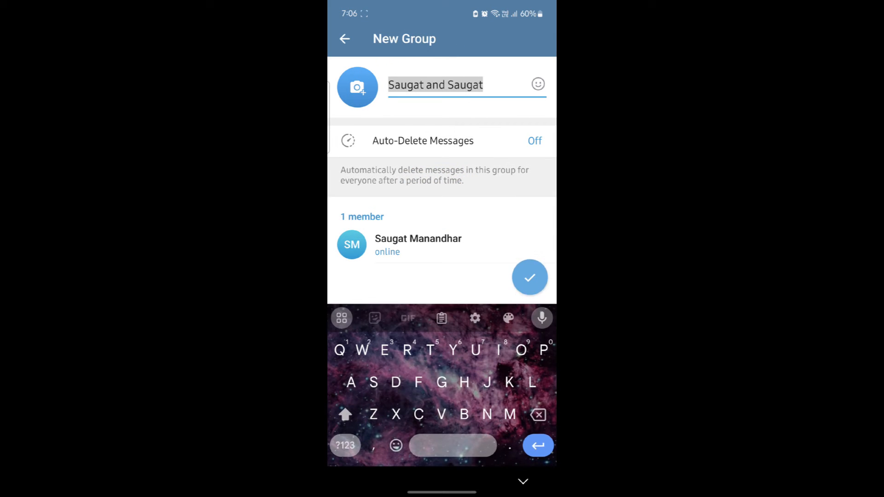
pyautogui.click(529, 277)
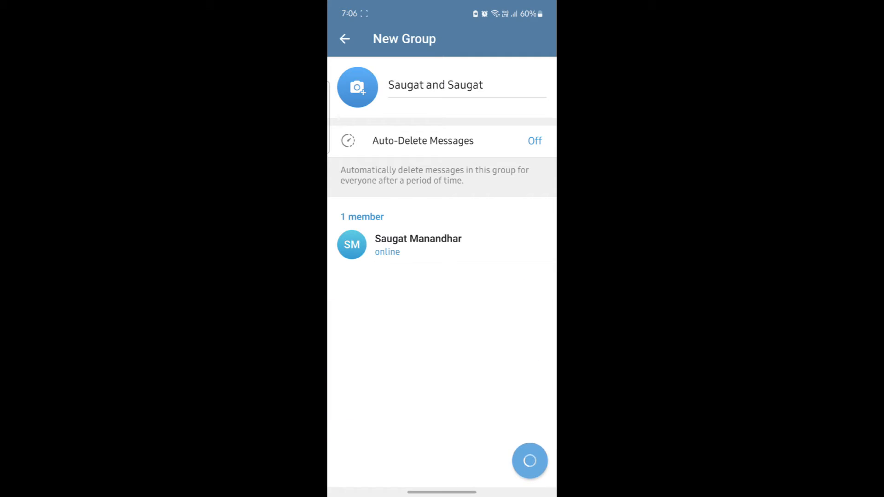
pyautogui.click(529, 460)
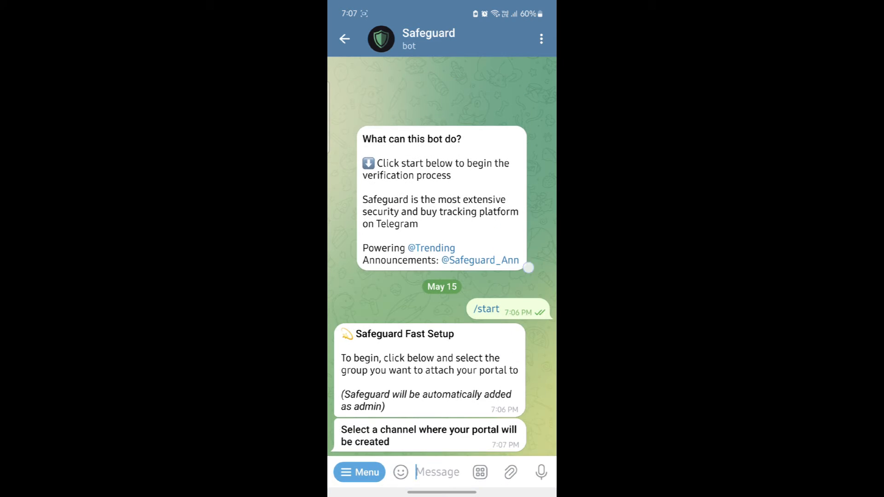
# Leave the Safeguard chat and view the Saddadmom channel's info page
pyautogui.click(345, 38)
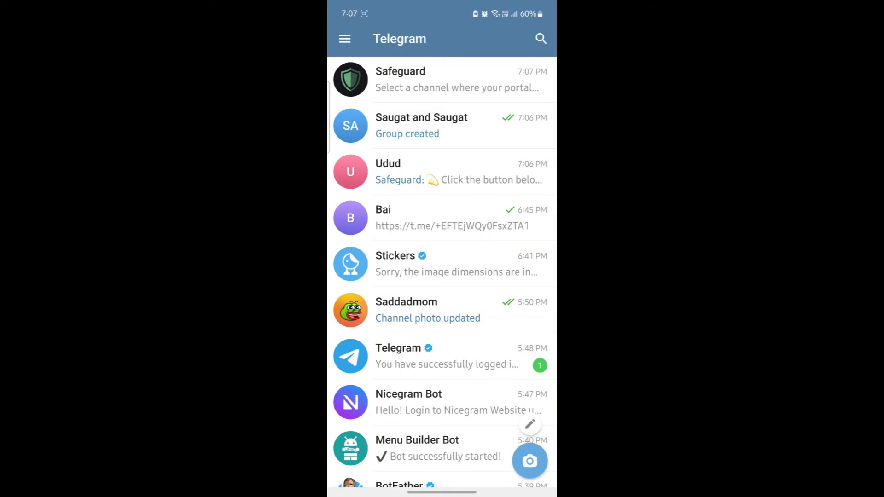
pyautogui.click(441, 78)
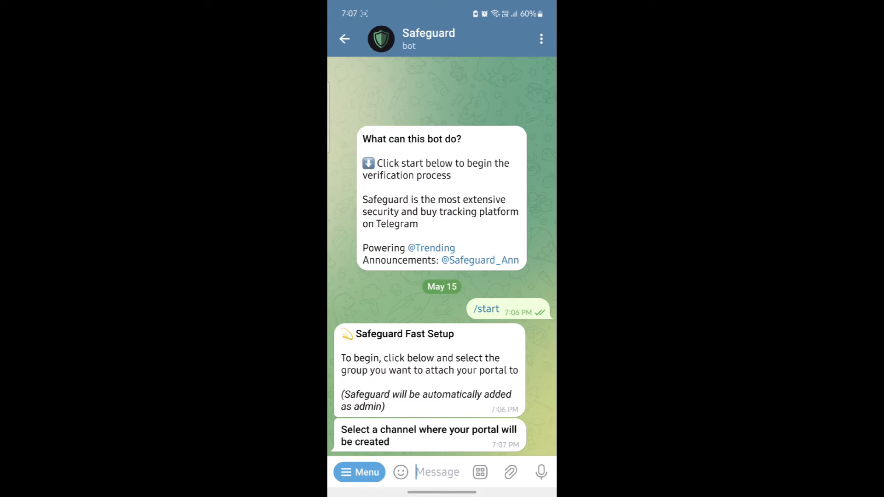
pyautogui.click(345, 38)
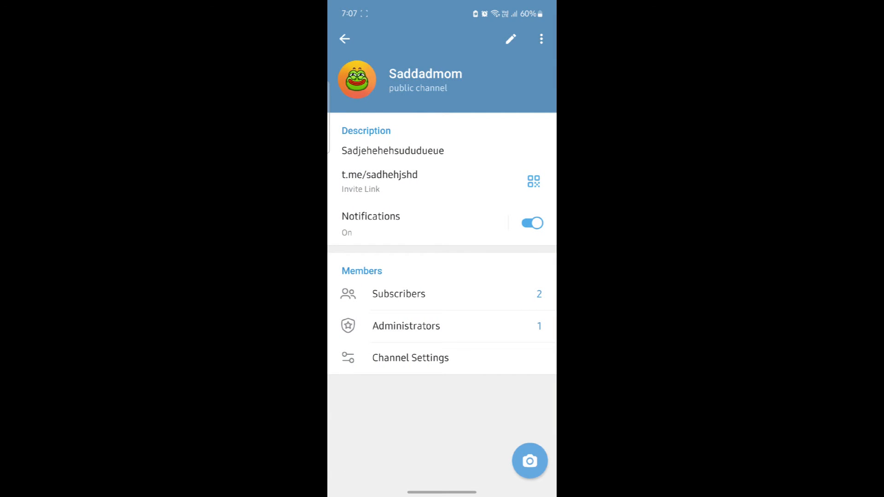
# Add the Safeguard bot as a Saddadmom channel admin and save its rights
pyautogui.click(397, 293)
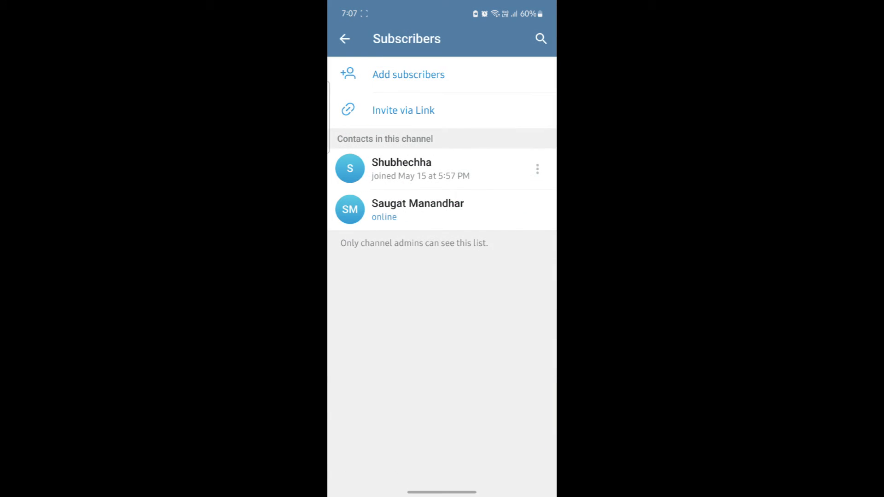
pyautogui.click(408, 74)
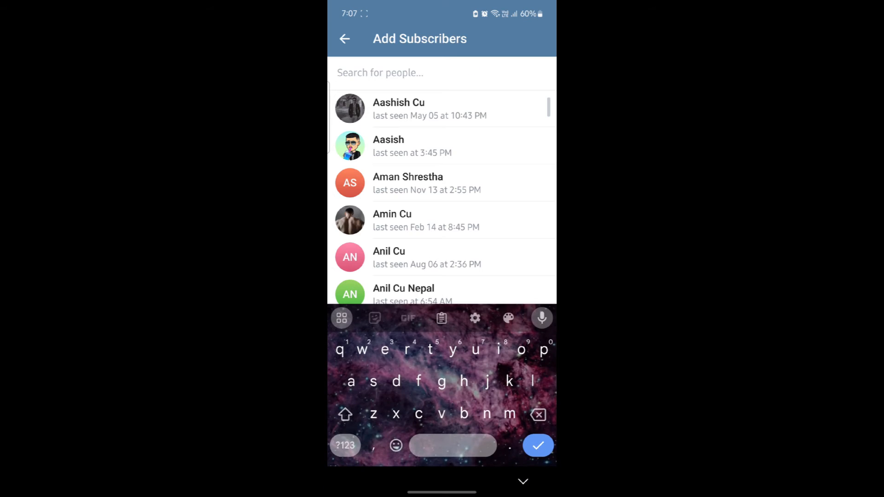
pyautogui.write('safeguard')
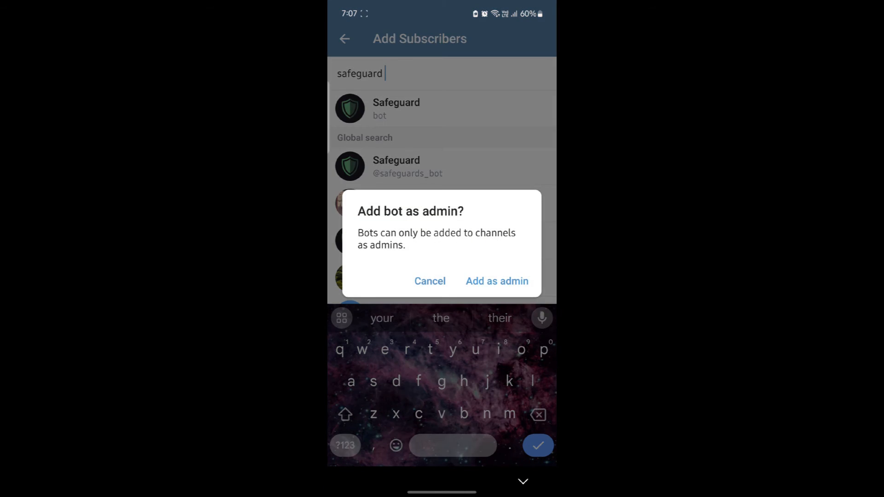
pyautogui.click(496, 281)
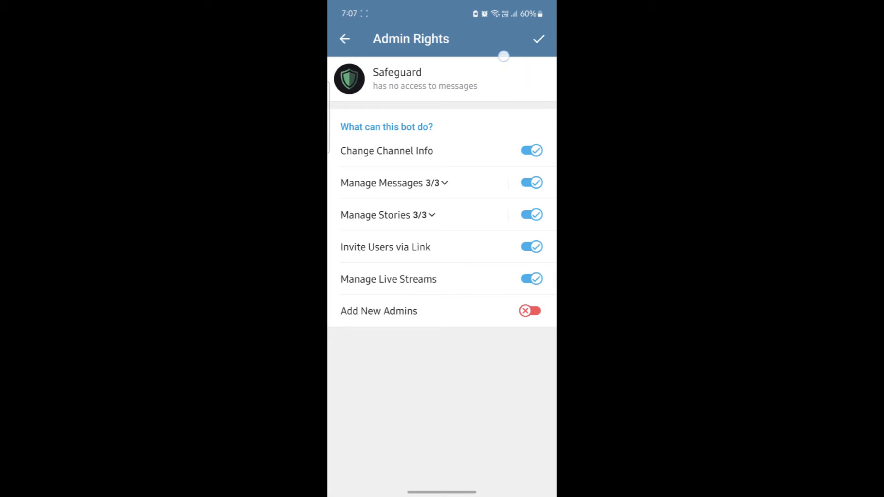
pyautogui.click(538, 38)
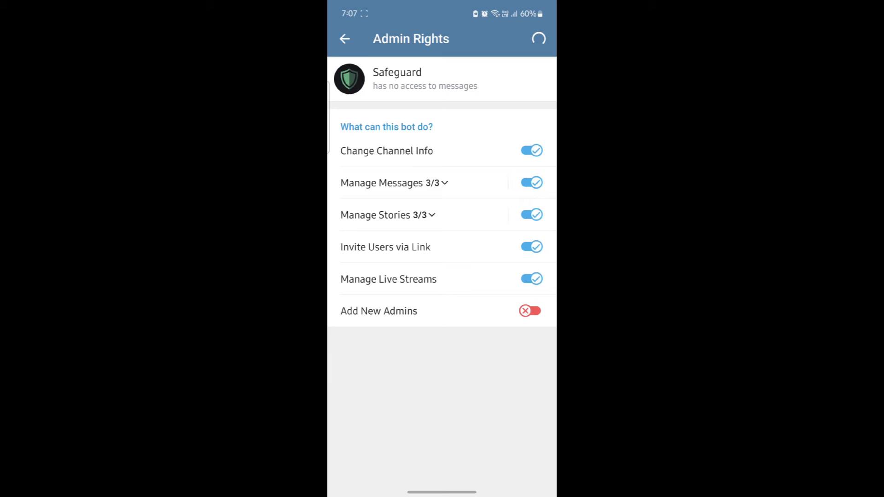
pyautogui.click(344, 38)
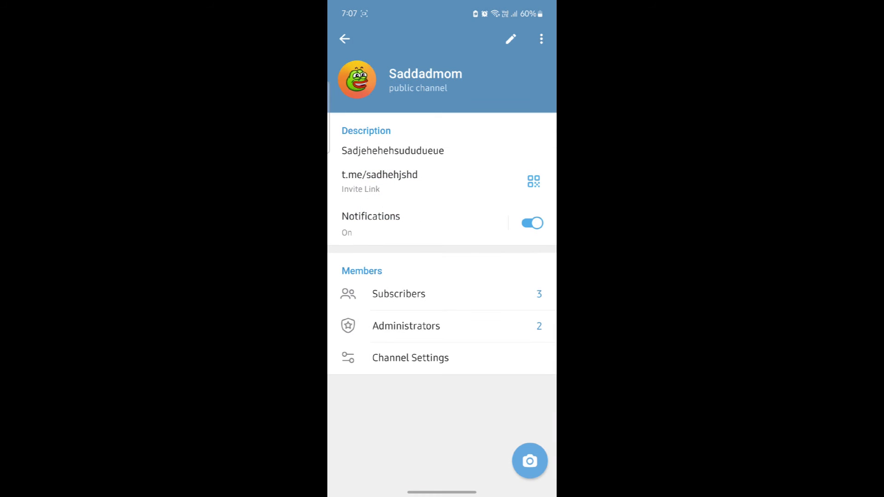
# Broadcast '/setup' in the Saddadmom channel and go back to the chat list
pyautogui.click(345, 38)
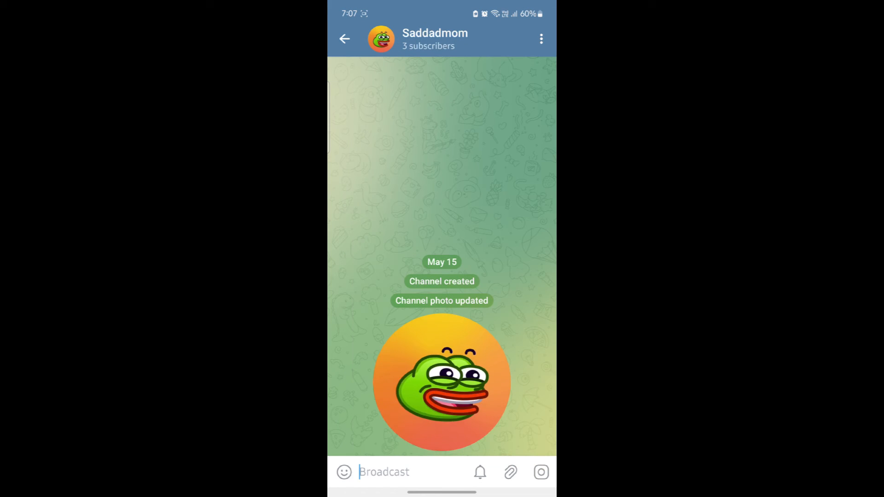
pyautogui.click(384, 472)
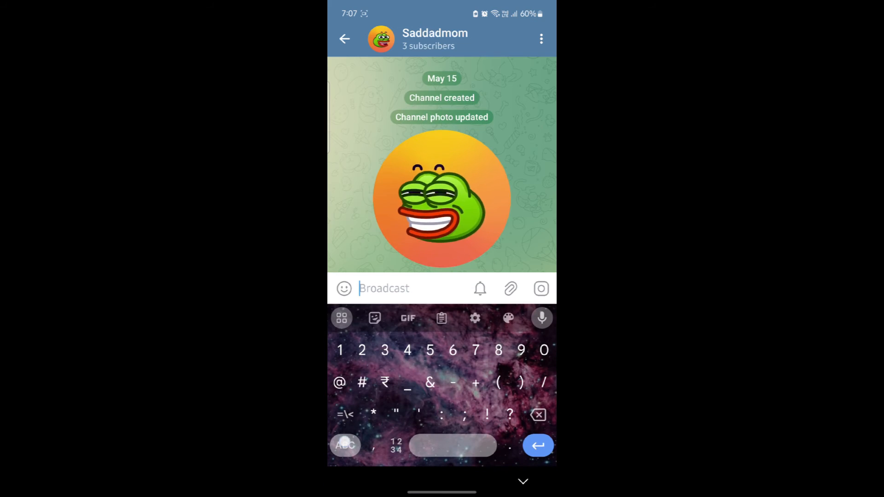
pyautogui.write('/')
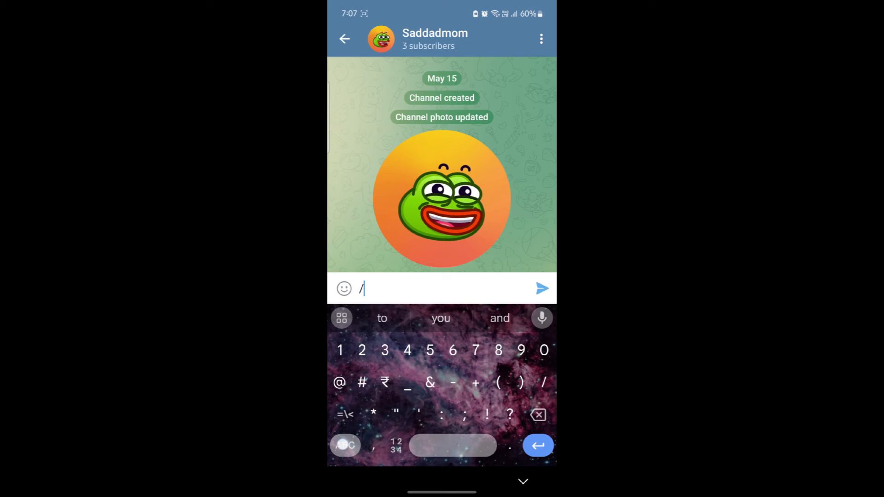
pyautogui.write('set')
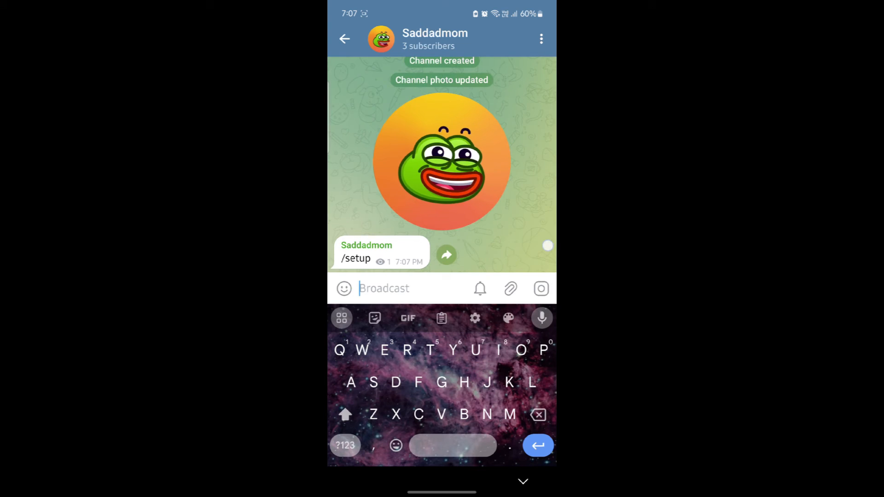
pyautogui.click(344, 39)
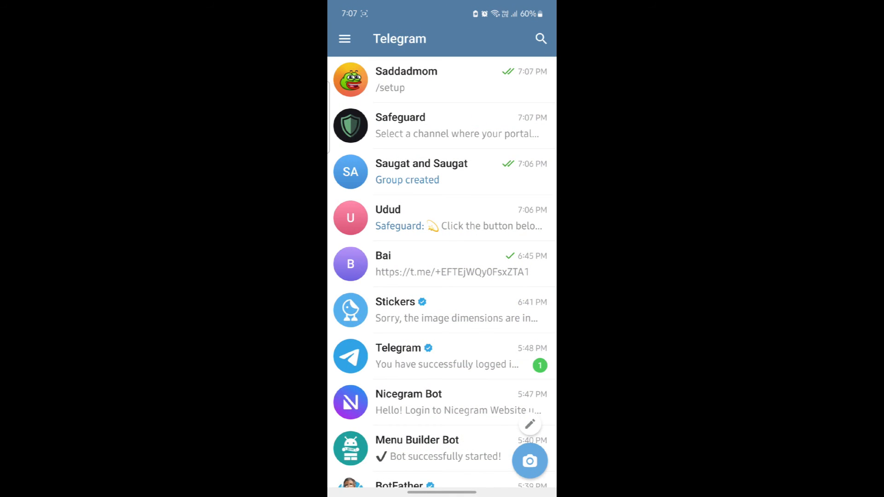
# Send the Saddadmom channel to the Safeguard bot and create its verification portal
pyautogui.click(442, 125)
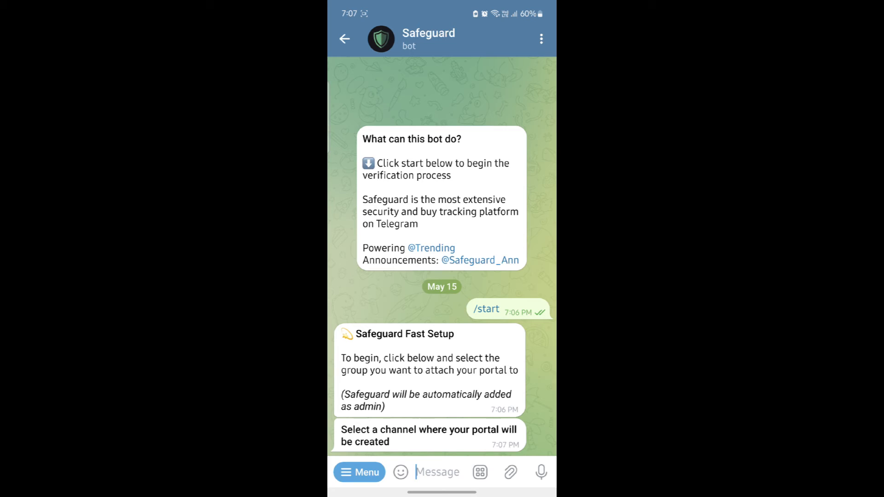
pyautogui.click(359, 471)
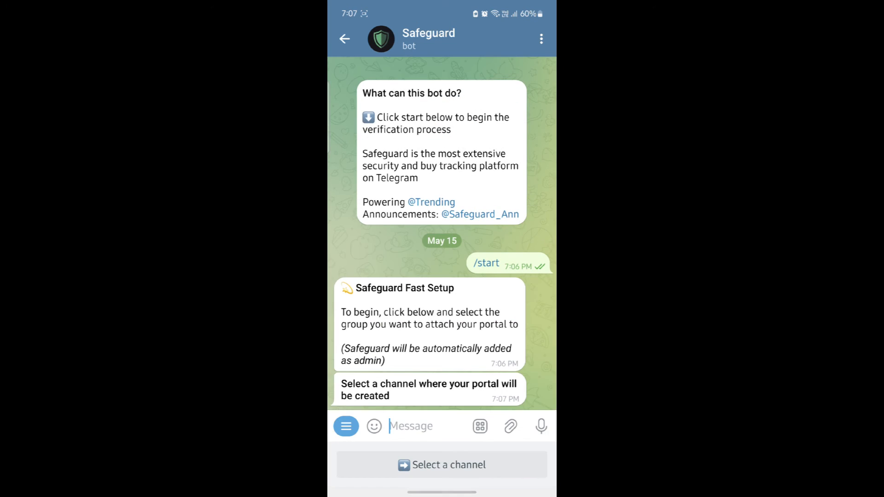
pyautogui.click(442, 465)
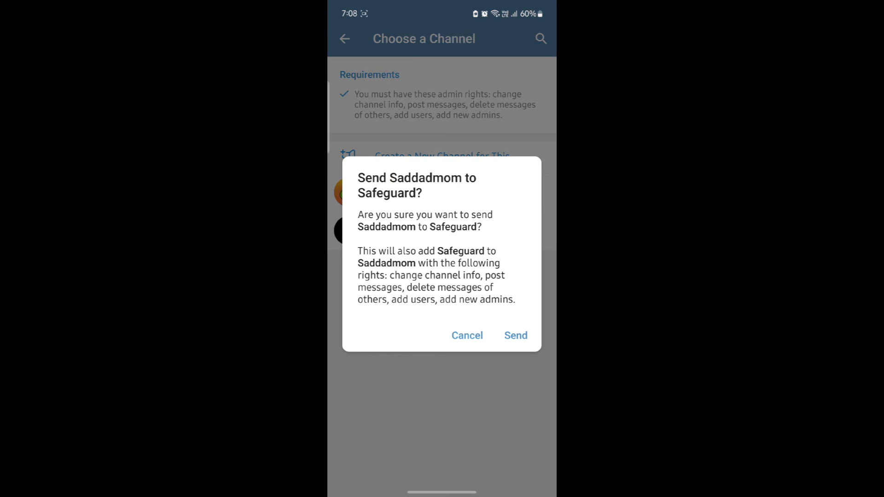
pyautogui.click(514, 335)
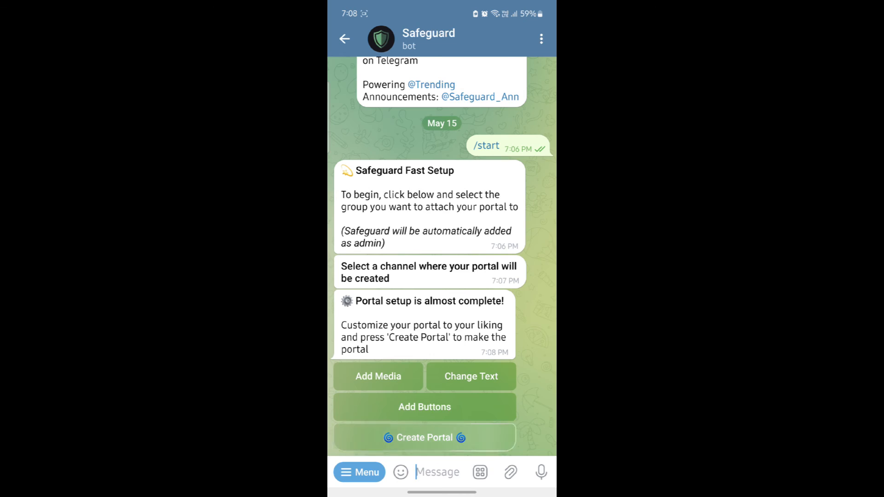
pyautogui.click(424, 437)
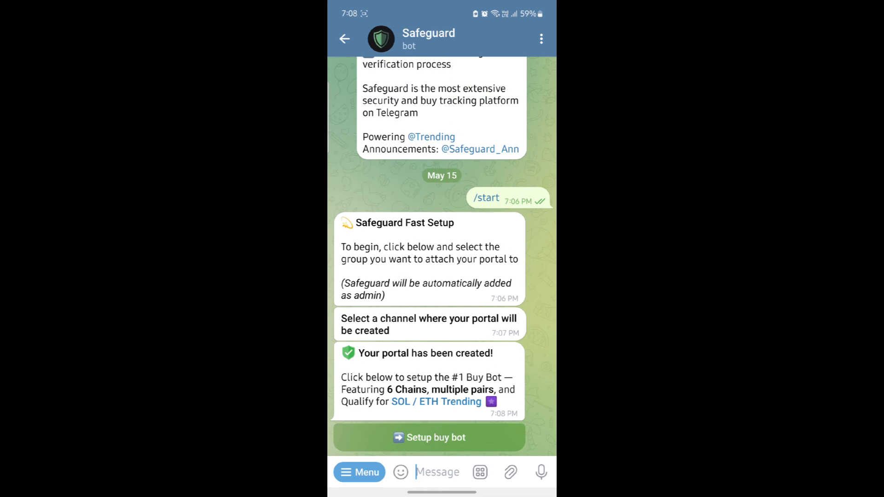